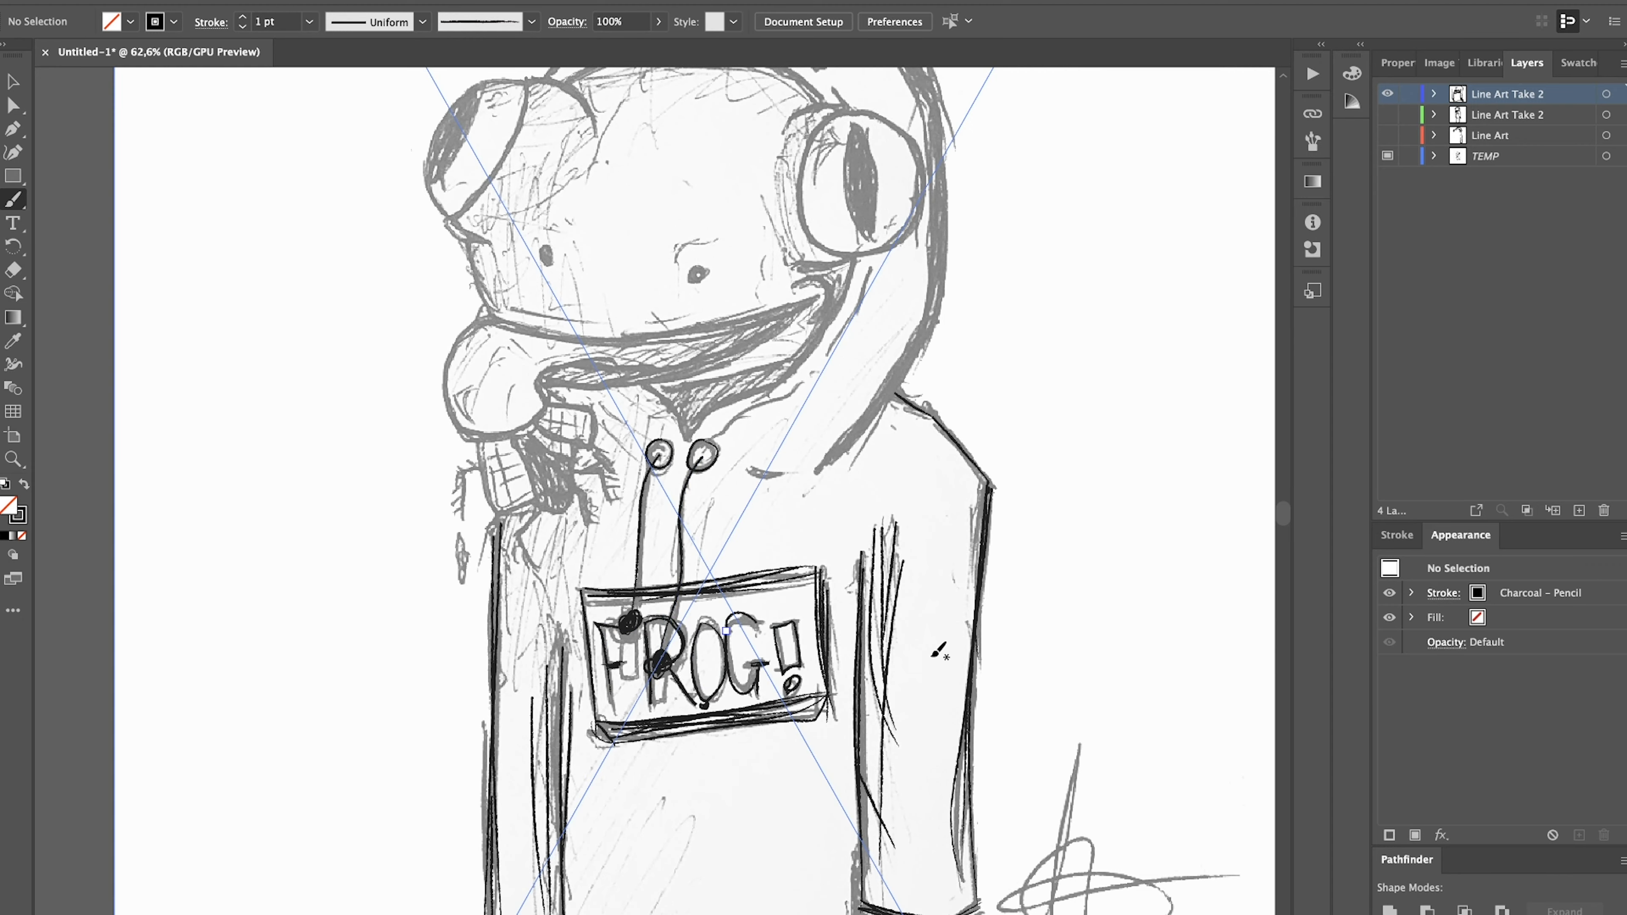
Select the placed TEMP.png frog sketch on the artboard to show its linked-file properties.
left_click(1485, 156)
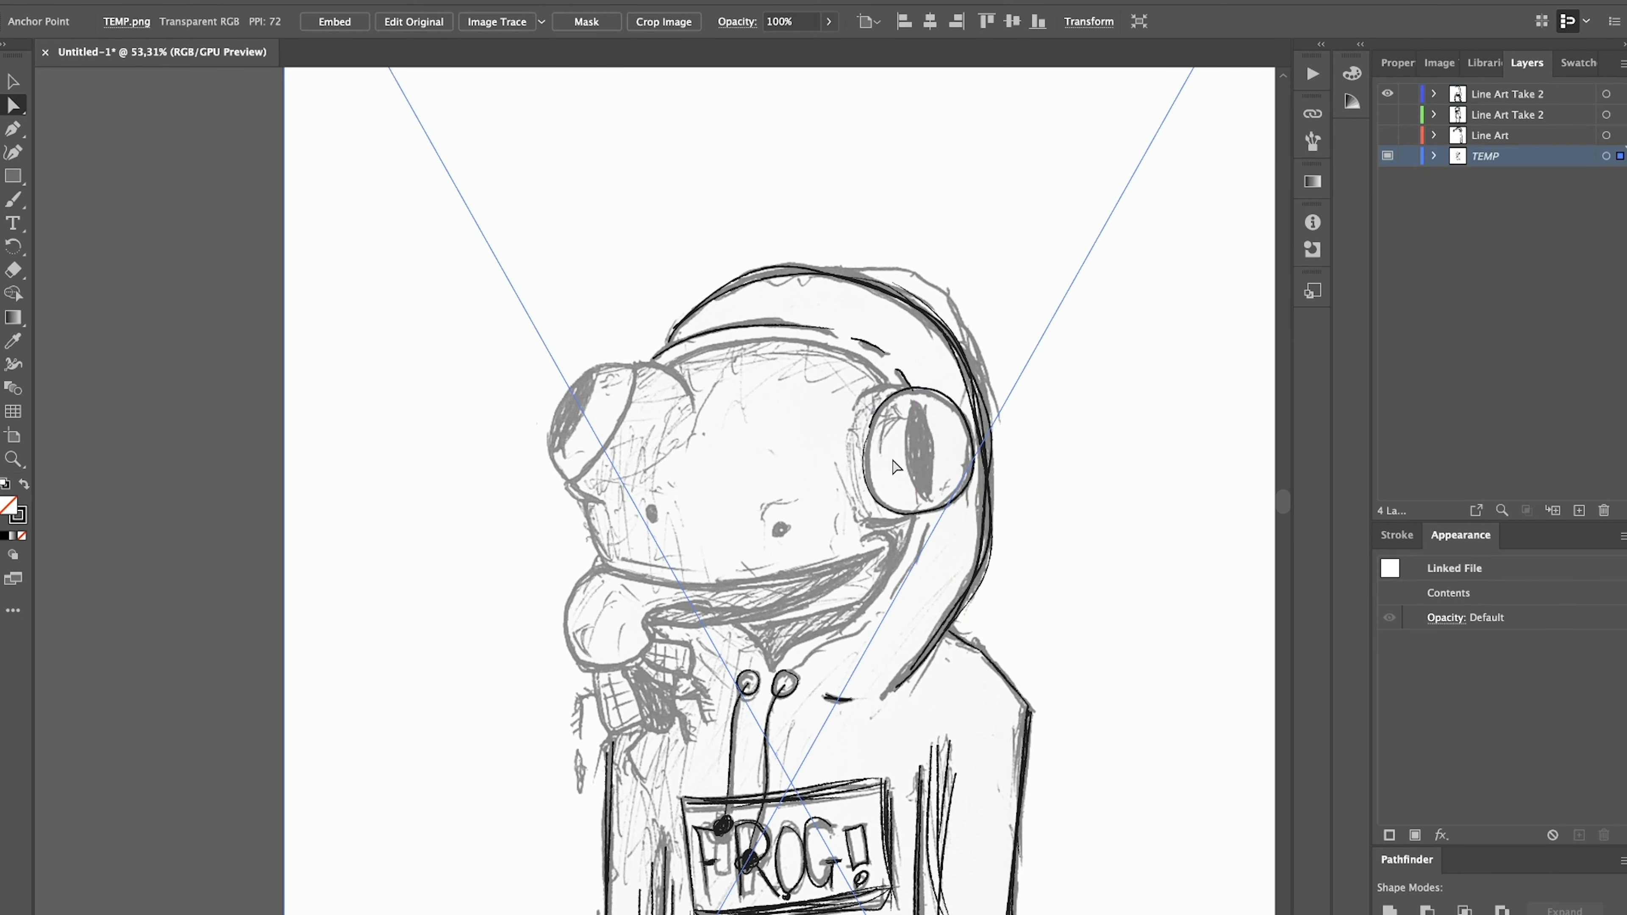